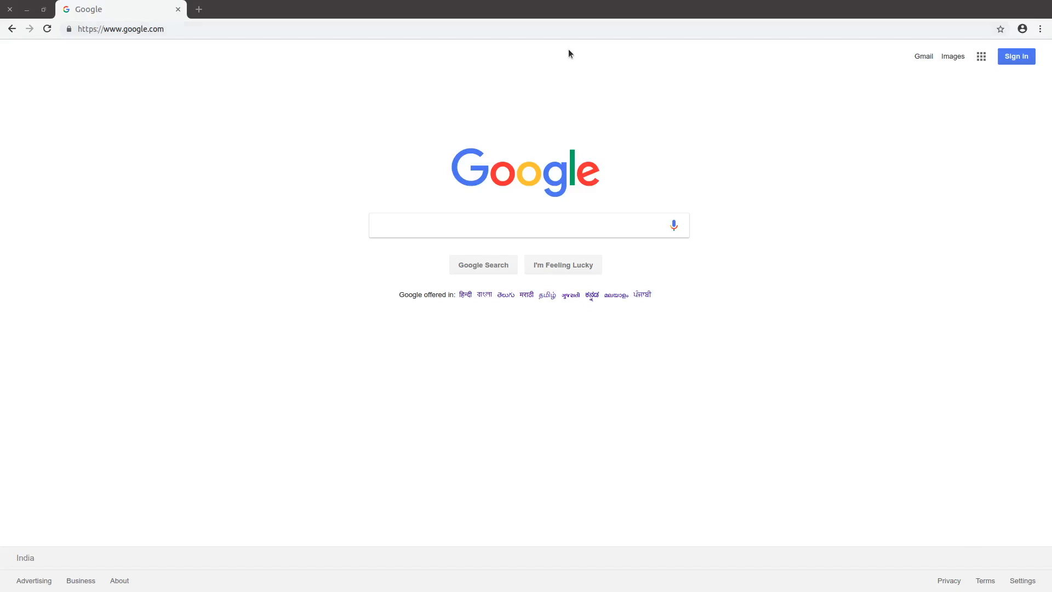
mouse_move(491, 136)
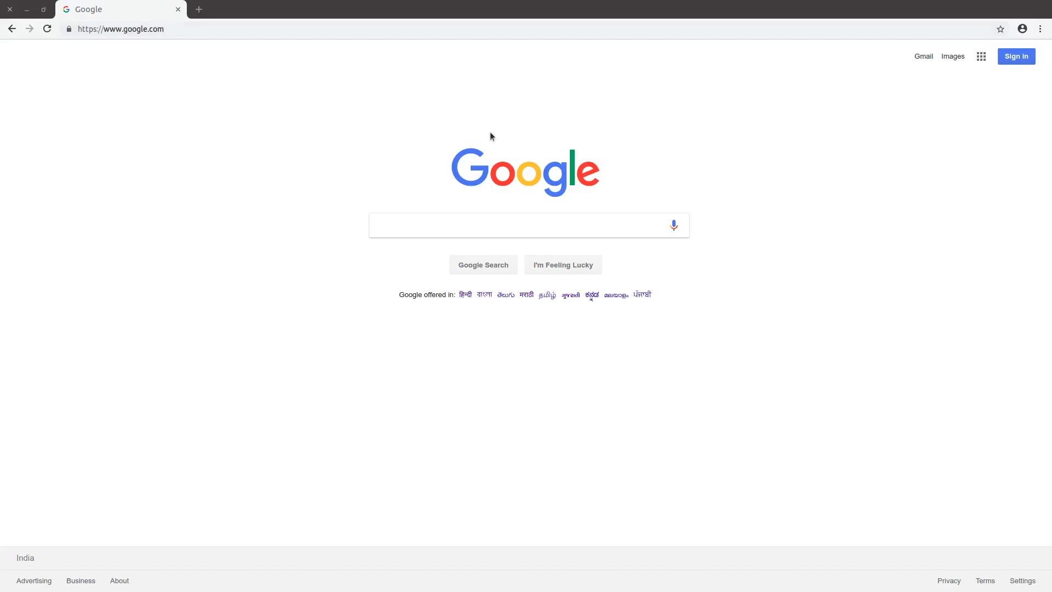
mouse_move(509, 183)
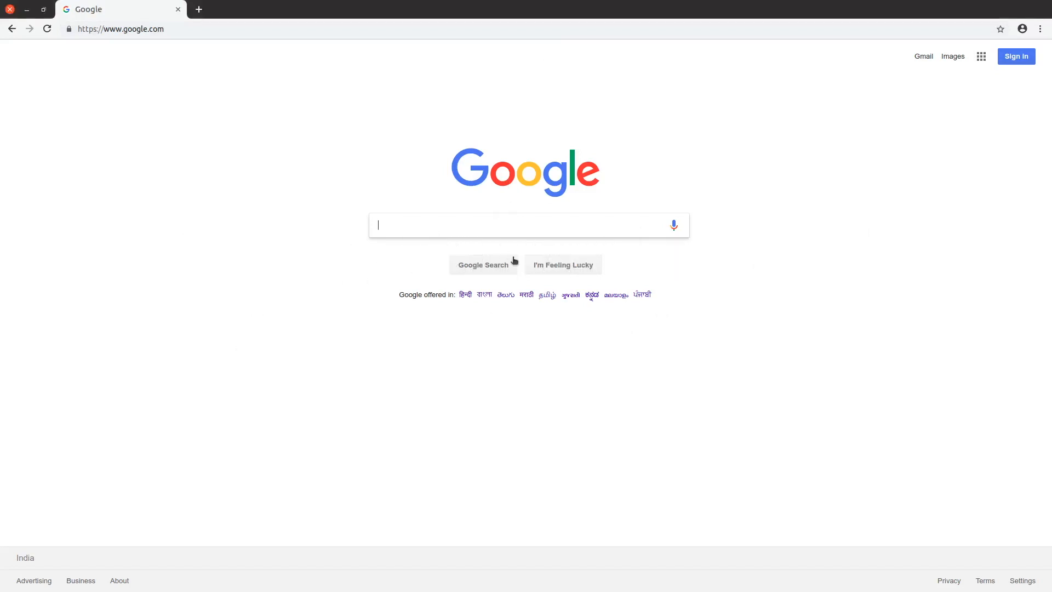
mouse_move(562, 264)
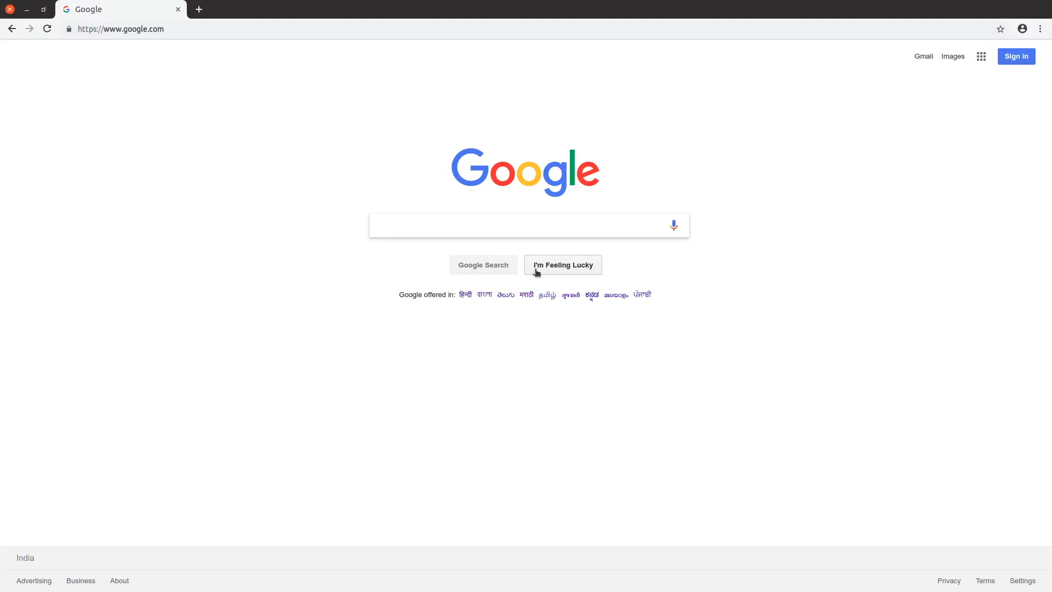
From anaconda.com's download page, get the 64-bit (x86) Python 3.7 Linux installer.
text(anaconda)
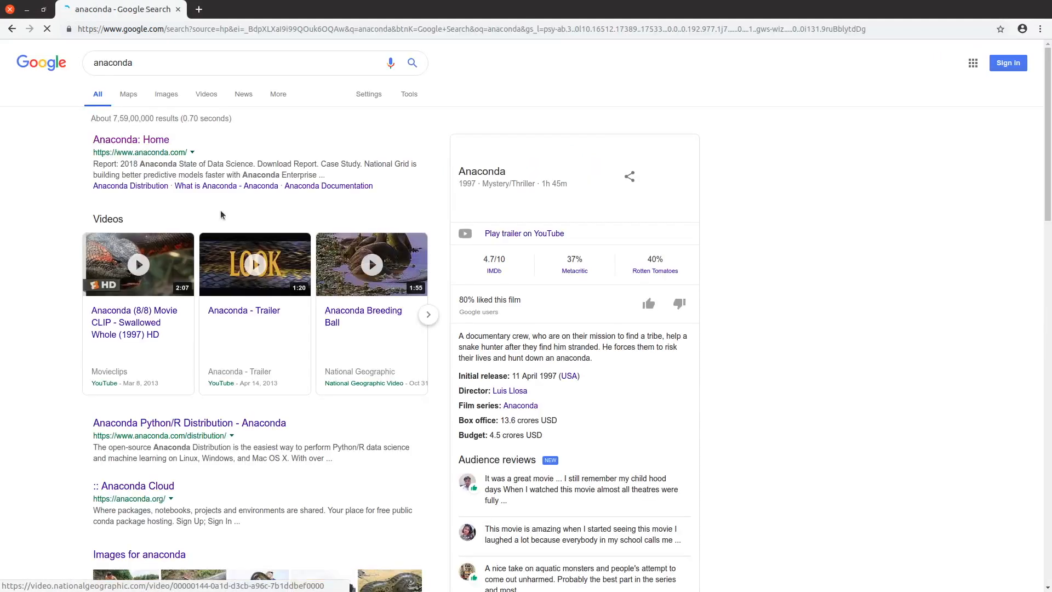
click(130, 139)
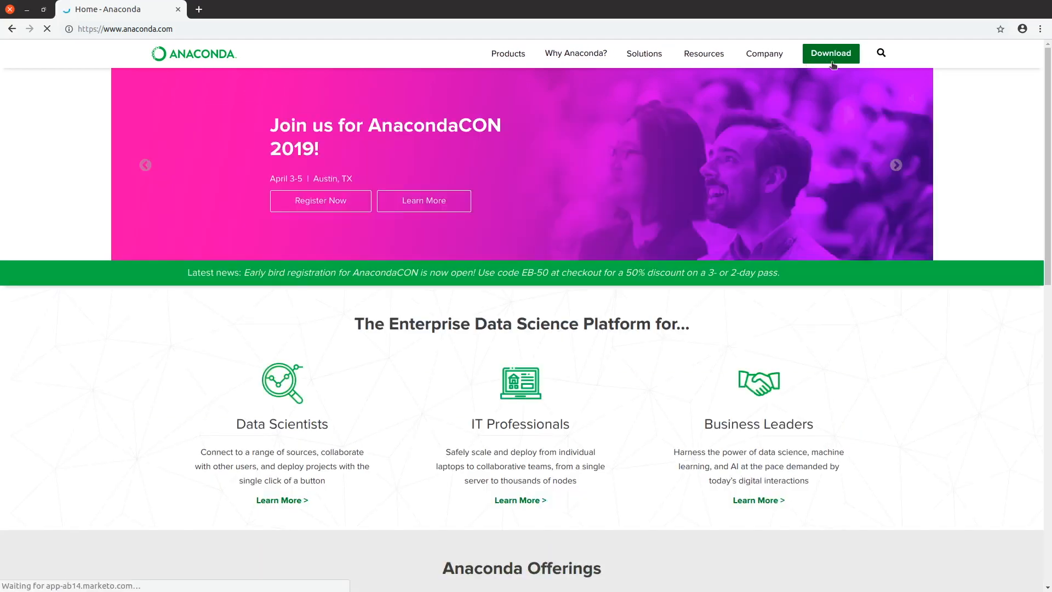
click(829, 52)
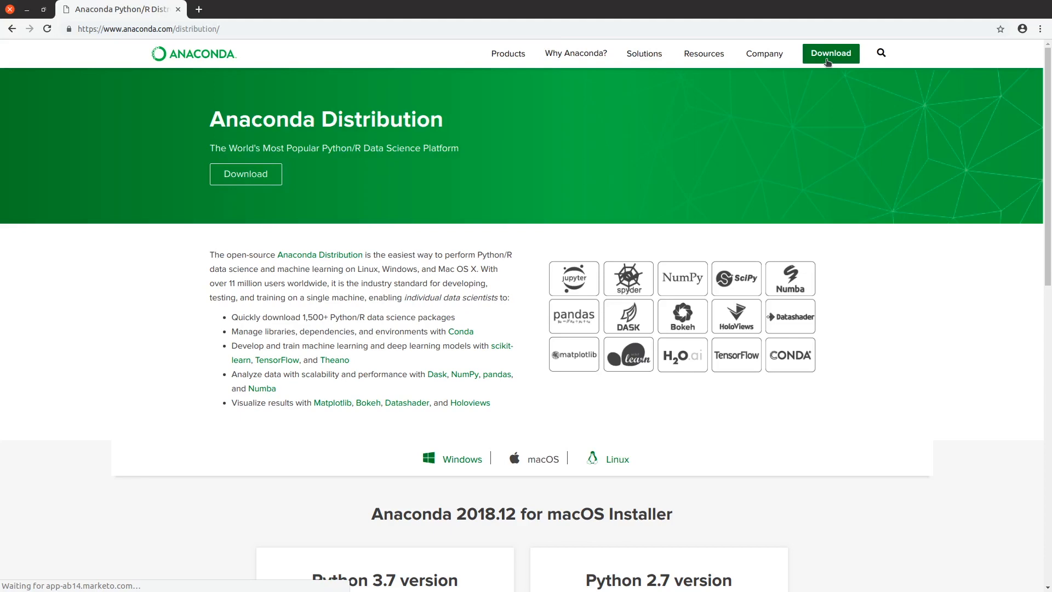
scroll(down, 3)
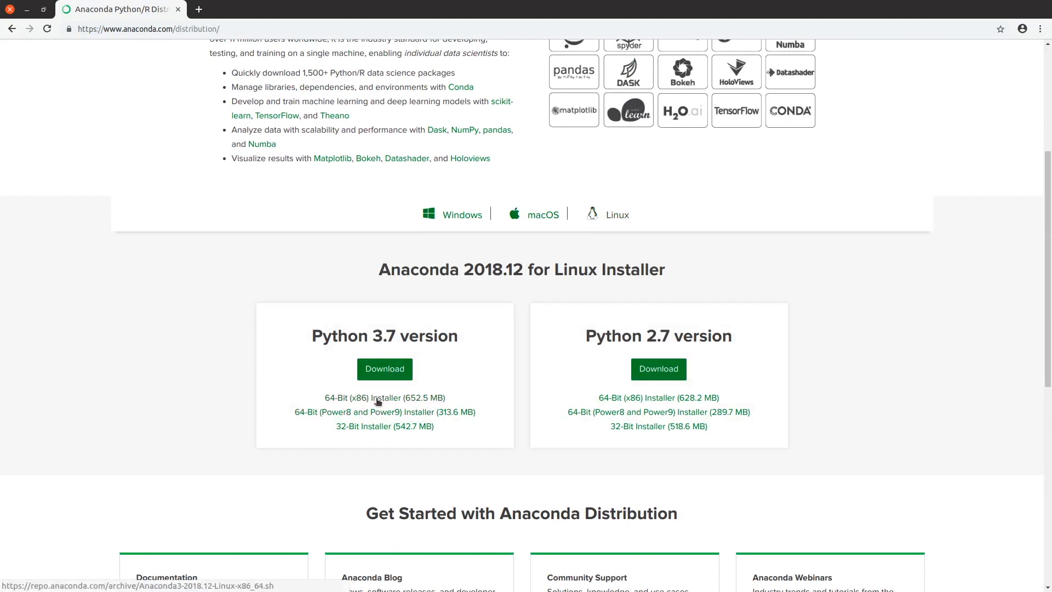
click(385, 397)
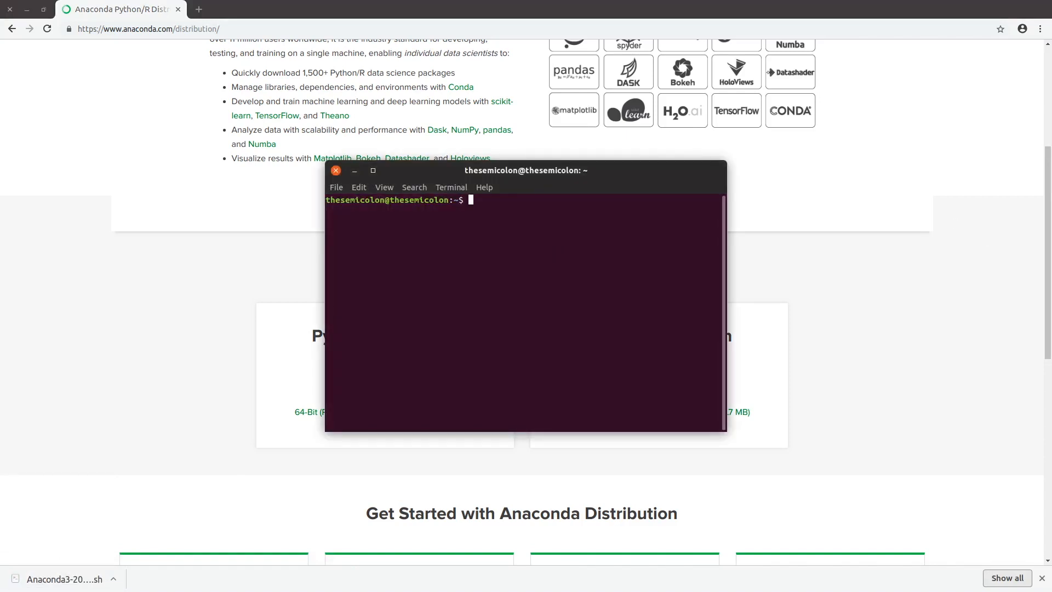
Run bash ~/Downloads/Anaconda3-2018.12-Linux-x86_64.sh, page through the license and answer yes to install.
text(ba)
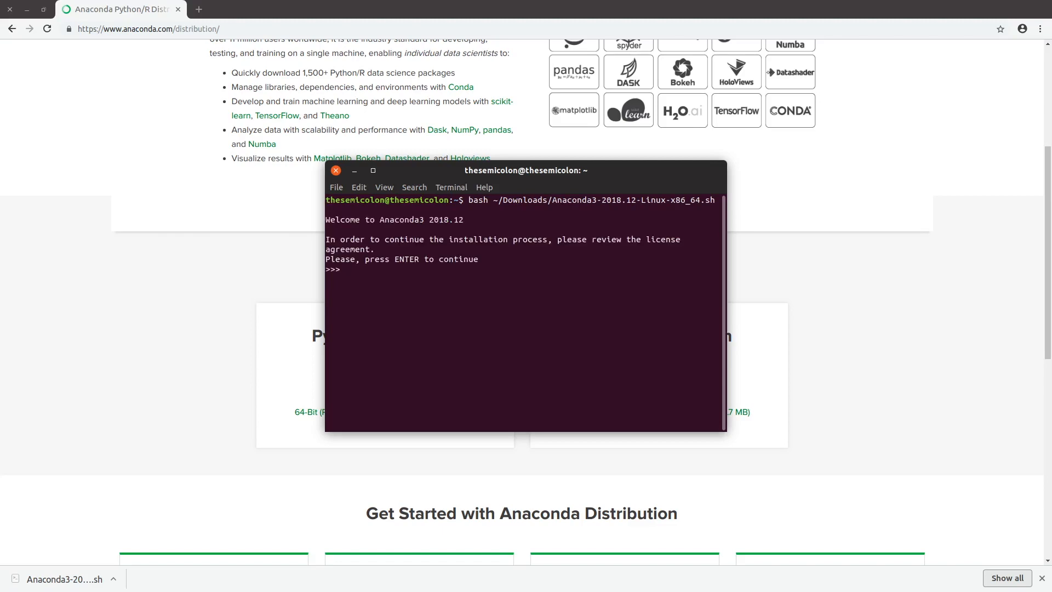
key(enter)
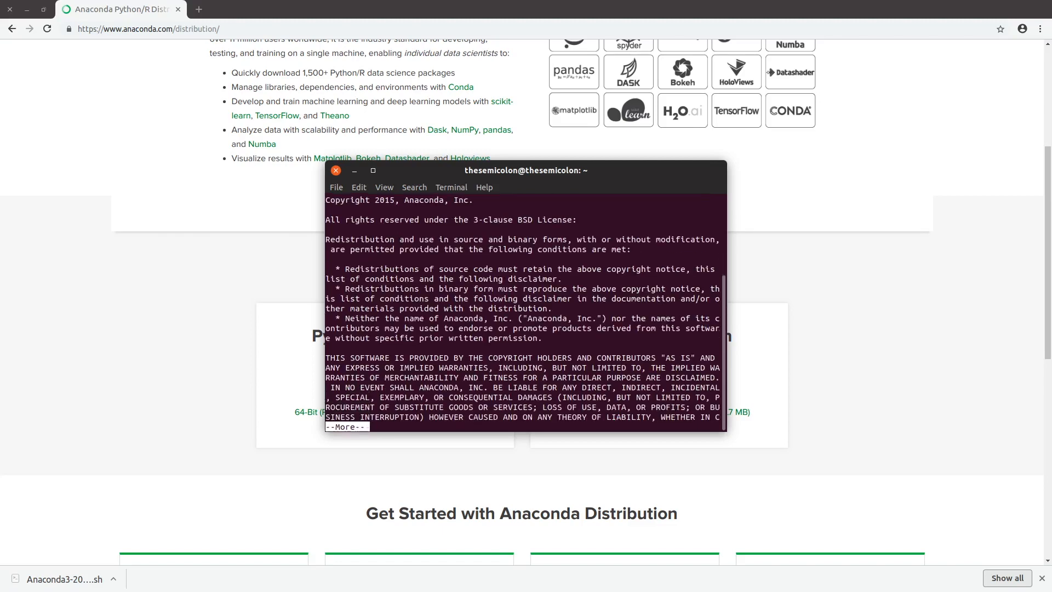
key(space)
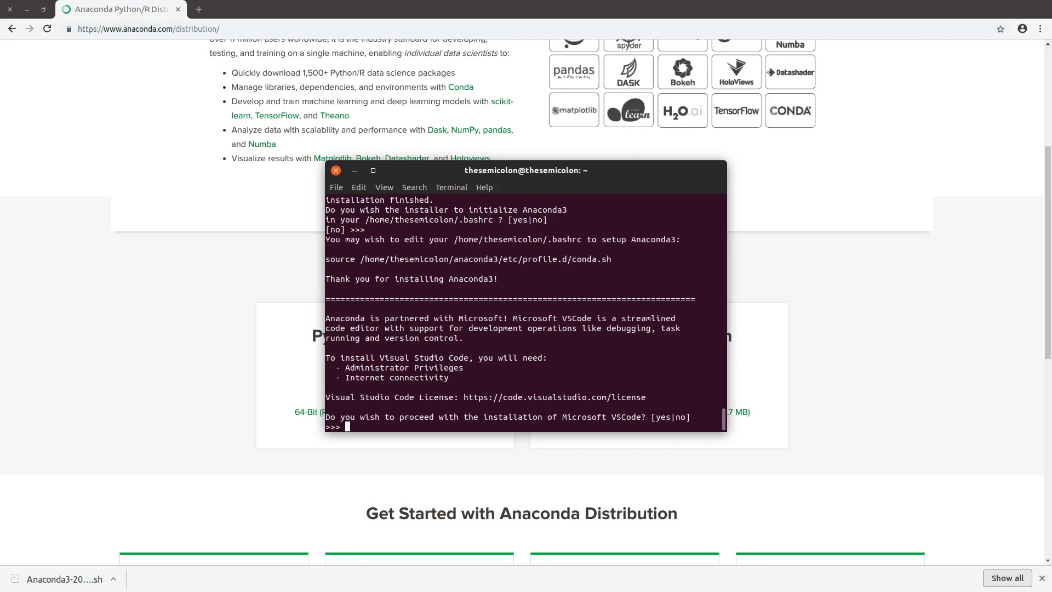
text(yes)
text(export PATH)
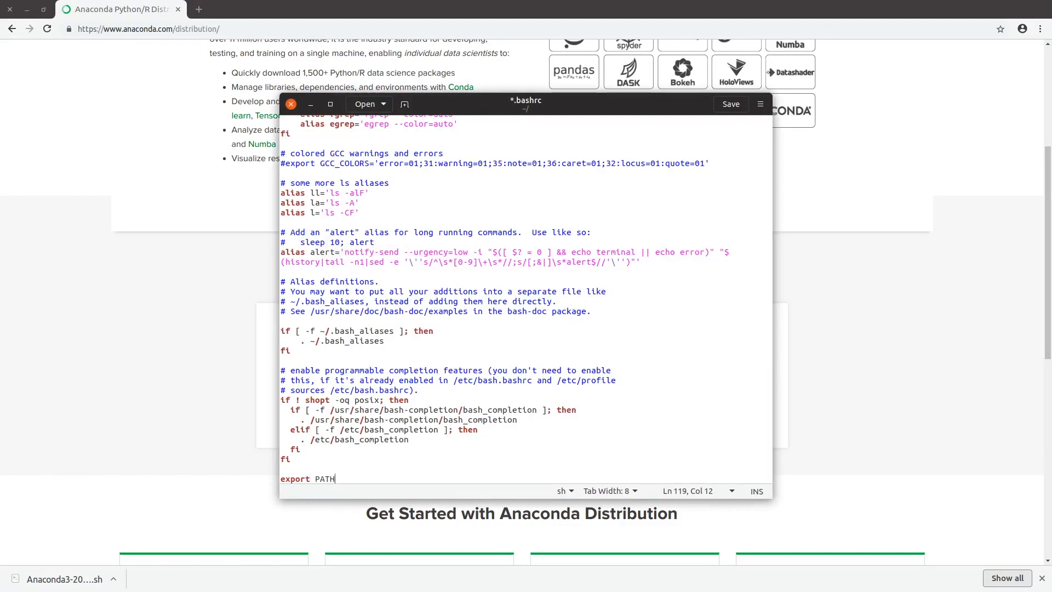
Append export PATH=$HOME/anaconda3/bin:$PATH to ~/.bashrc, save and close gedit.
text(=$HOME/anaconda3/bin:$pa)
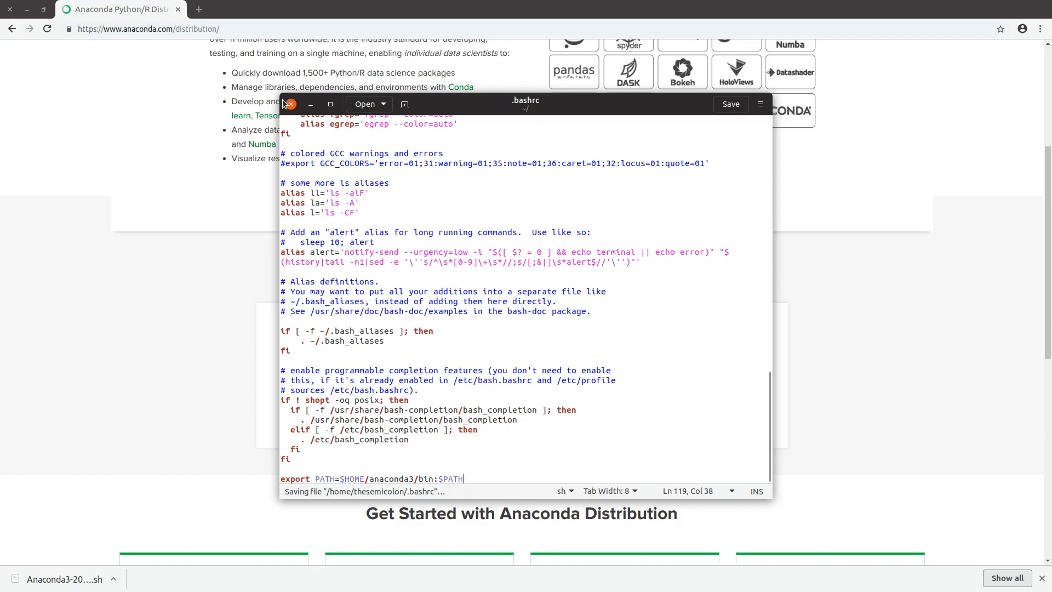
click(289, 104)
text(echo)
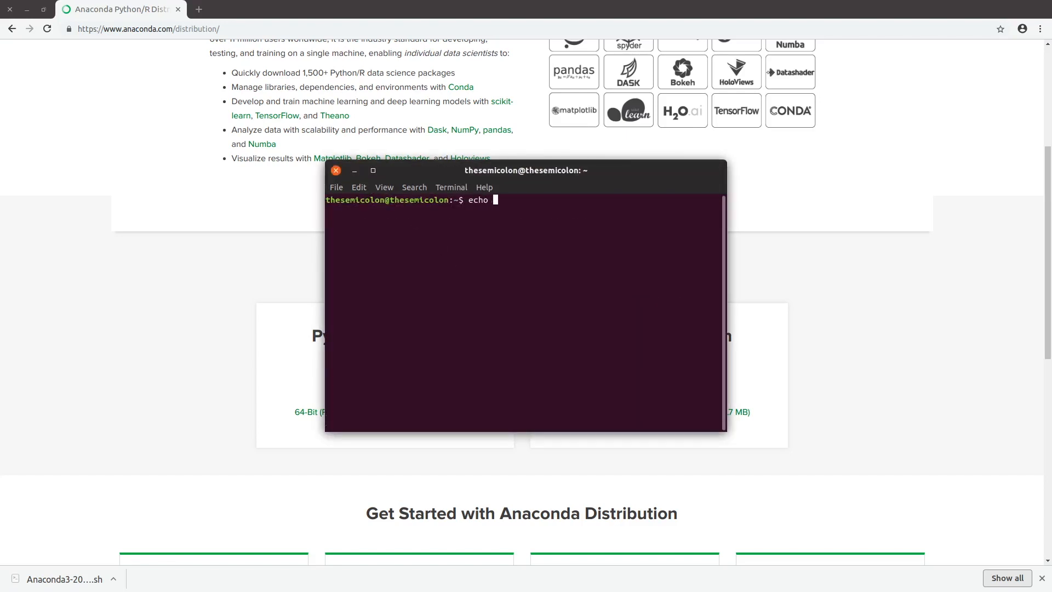
Check echo $PATH lists anaconda3/bin first, then launch anaconda-navigator.
text($PATH)
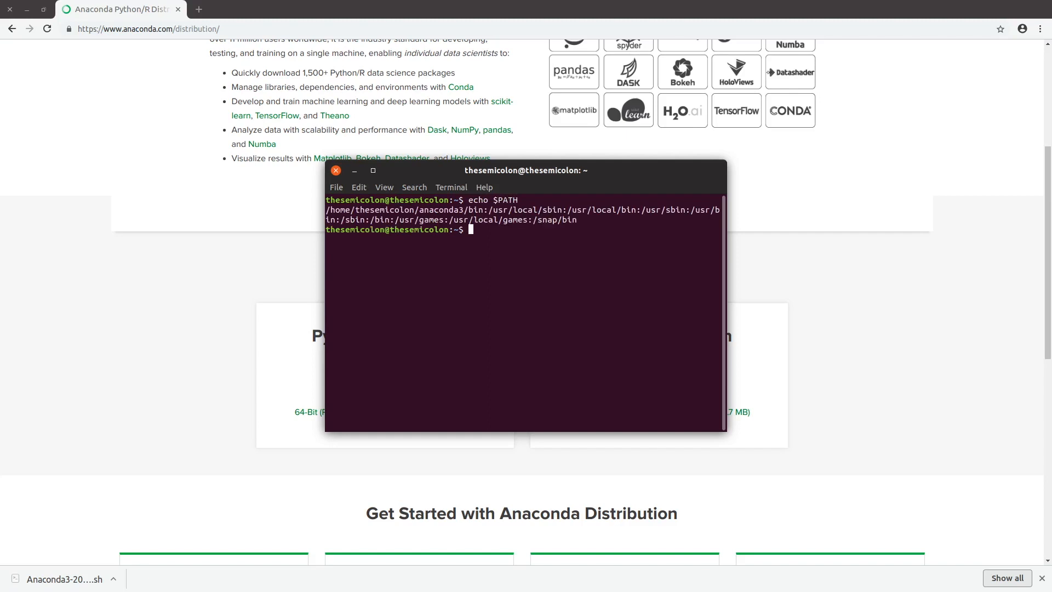
text(anaconda-navigator)
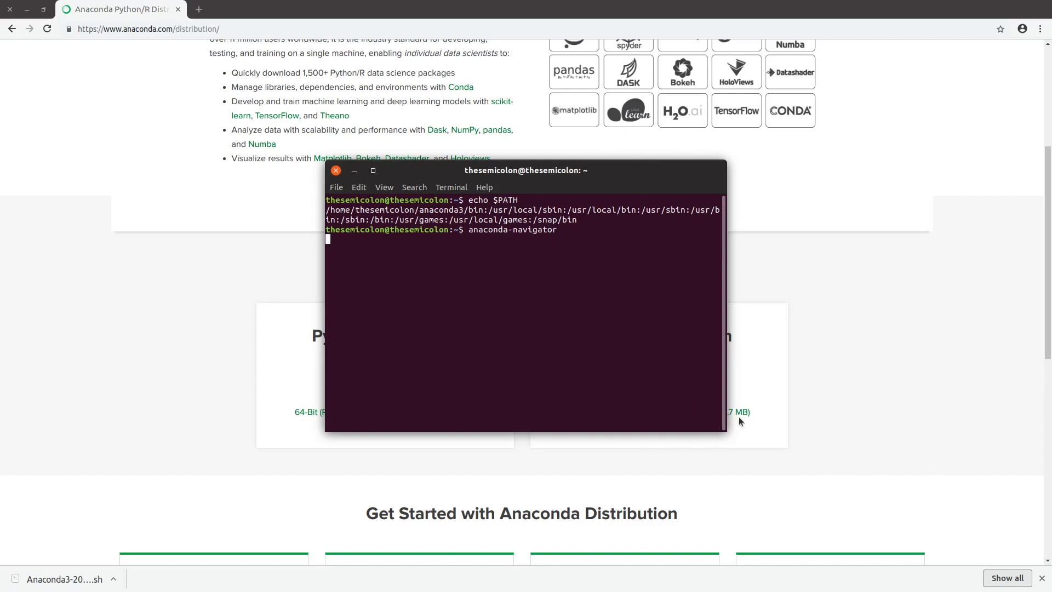
mouse_move(1046, 553)
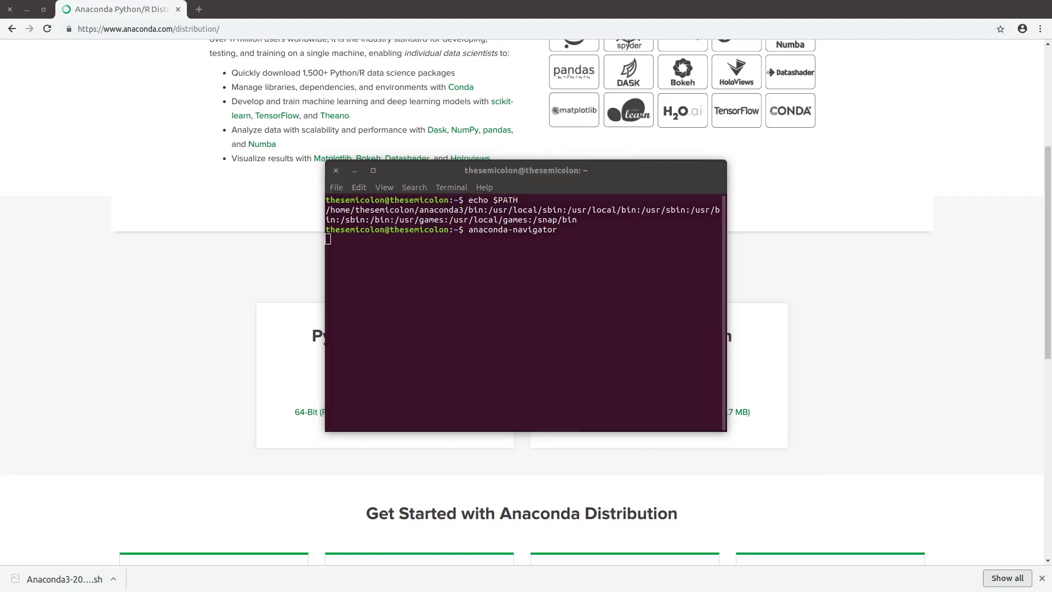
mouse_move(502, 202)
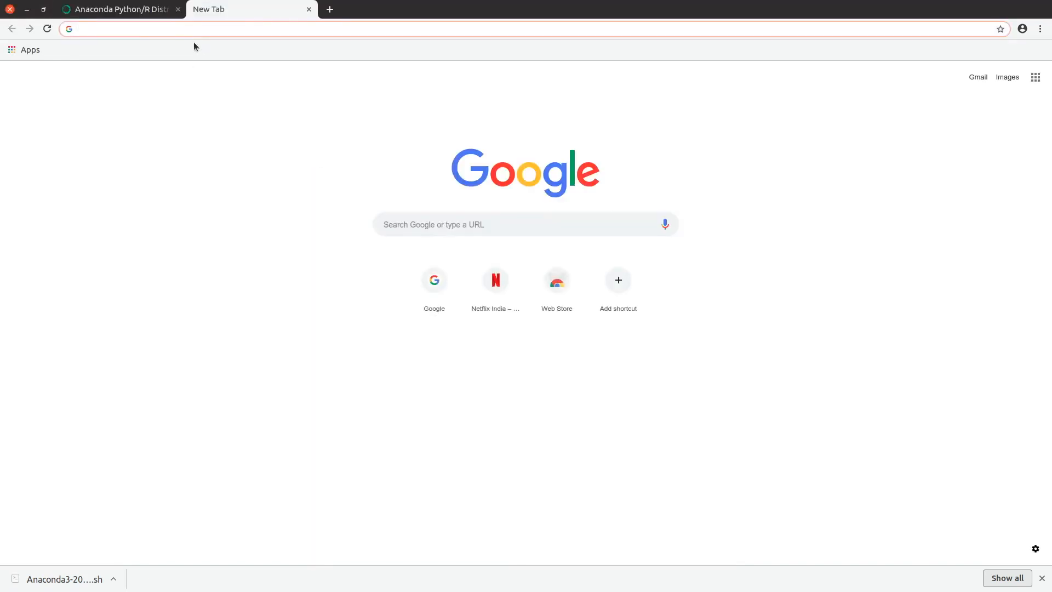
Search for TensorFlow and reach the TensorFlow site's Install page.
text(Tensorflow&oq=Tensorflow&aqs=chrome..69i57j0l5.2063j0j7&sourceid=chrome&ie=UTF-8)
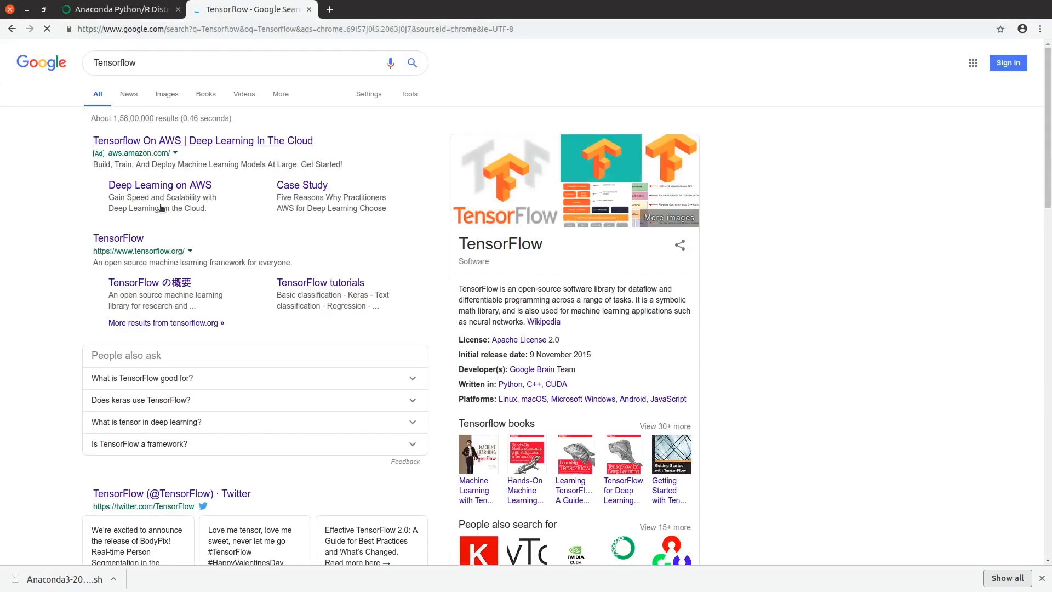
click(119, 237)
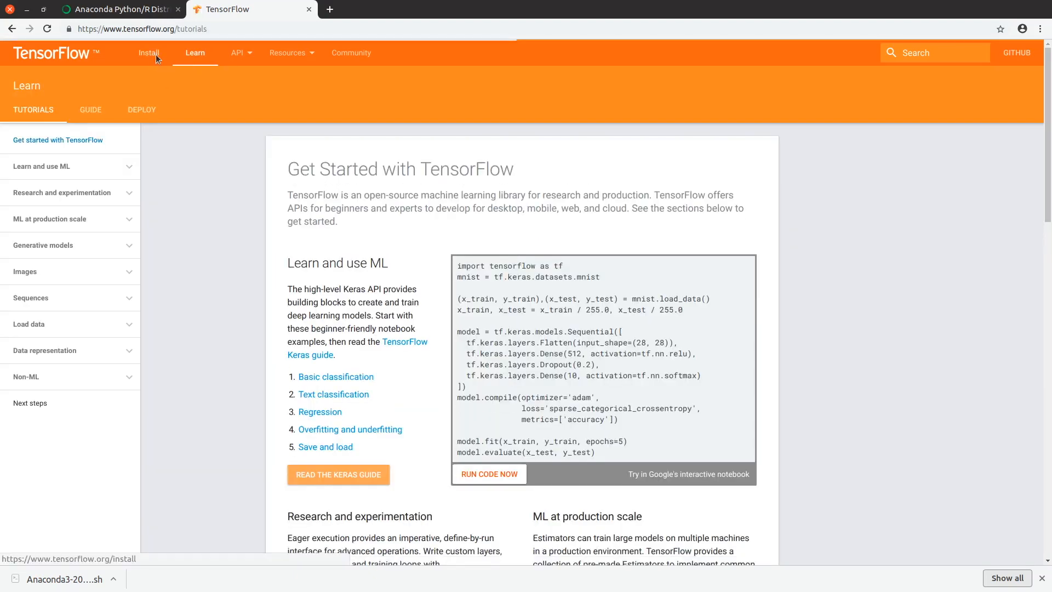
click(149, 52)
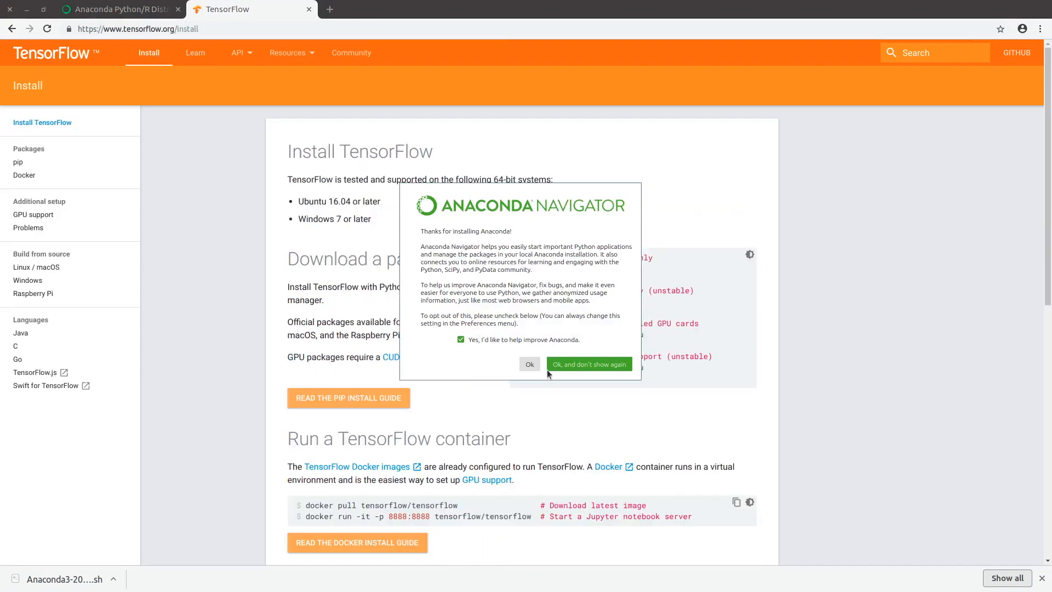
mouse_move(525, 380)
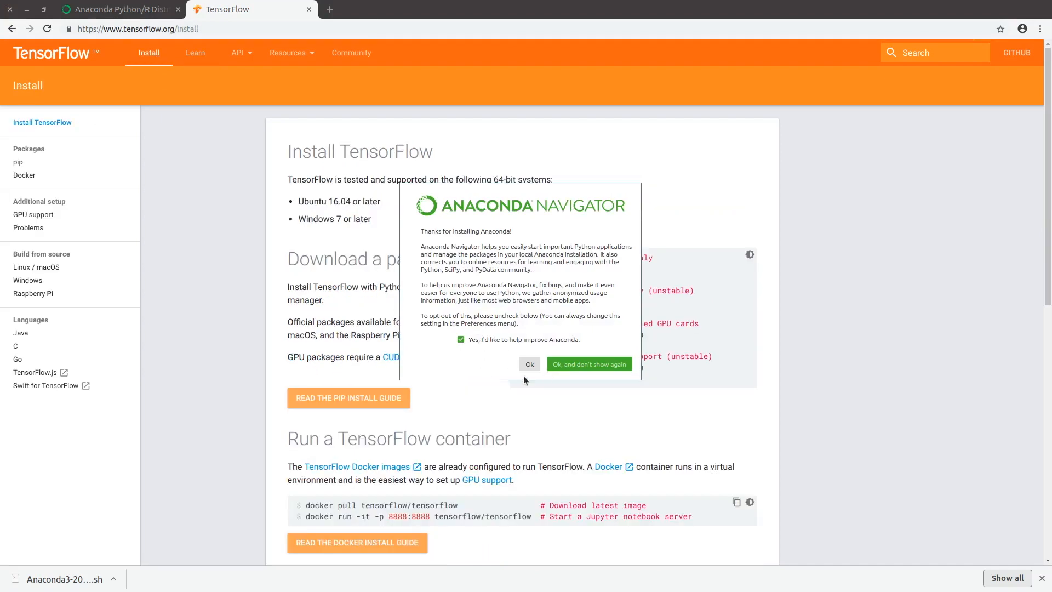
Uncheck Anaconda usage-data sharing and dismiss the Navigator welcome notice permanently.
click(460, 339)
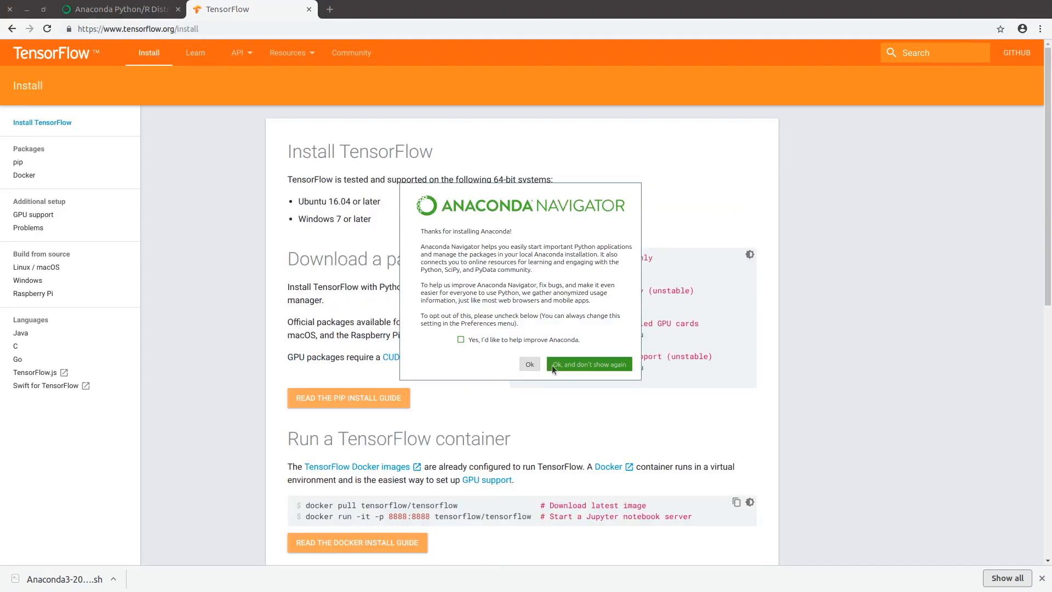
click(588, 363)
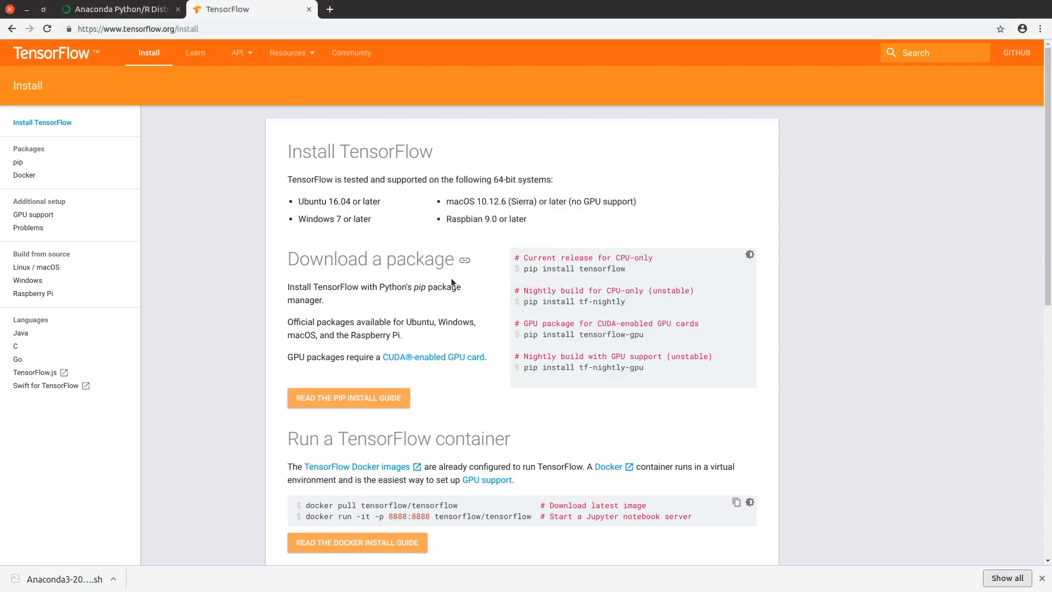
scroll(down, 3)
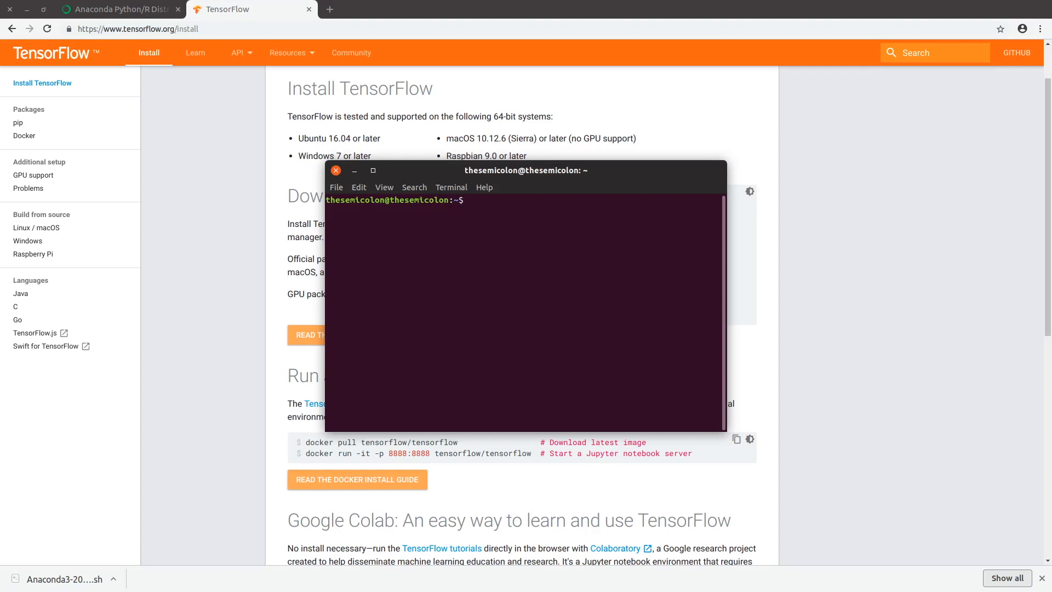
Paste and run pip install tensorflow in the terminal, then start a new browser tab.
right_click(509, 302)
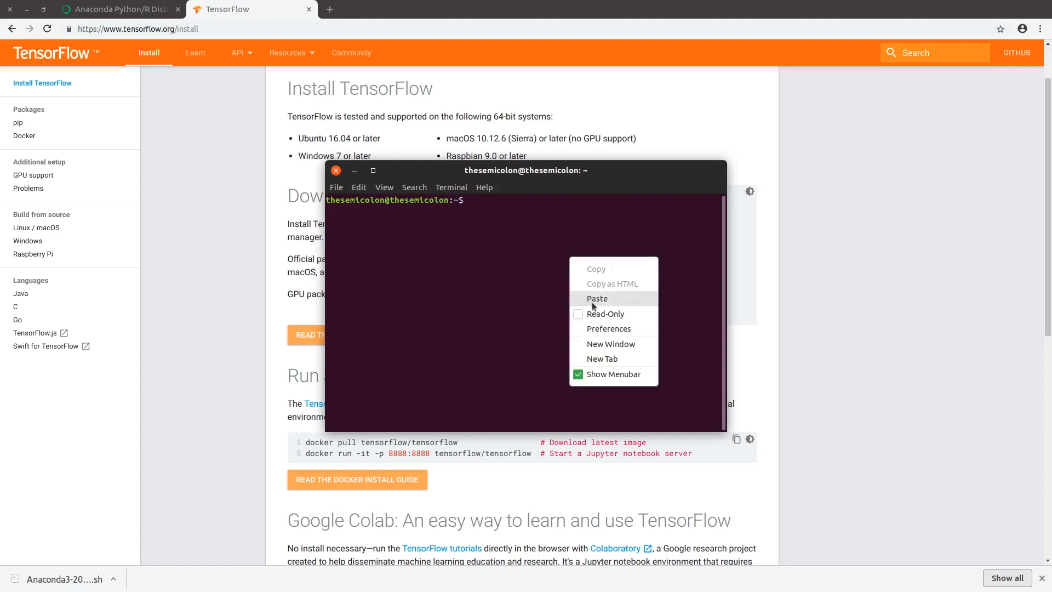
click(596, 297)
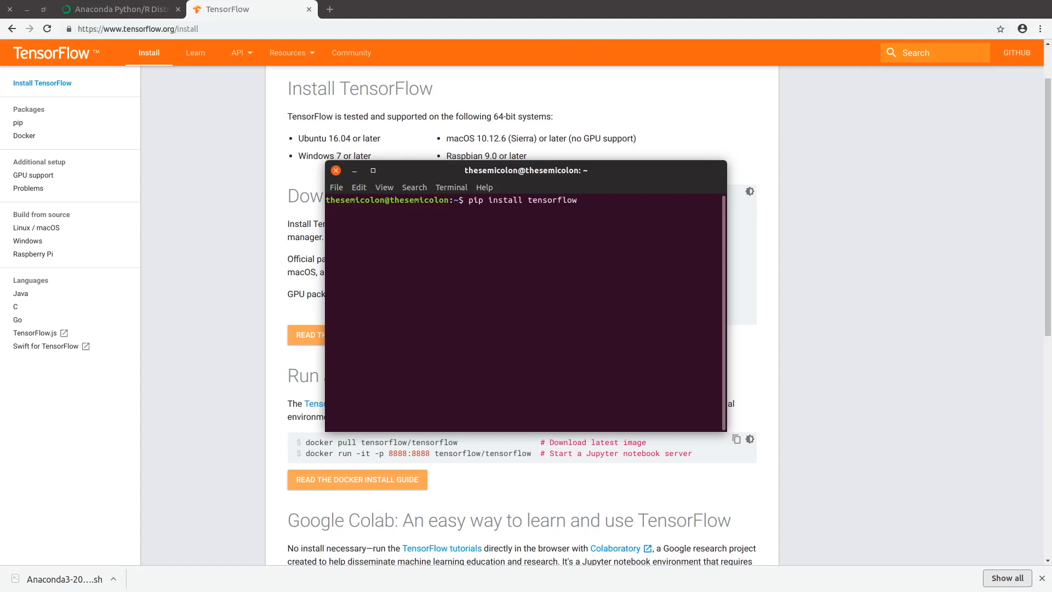
key(enter)
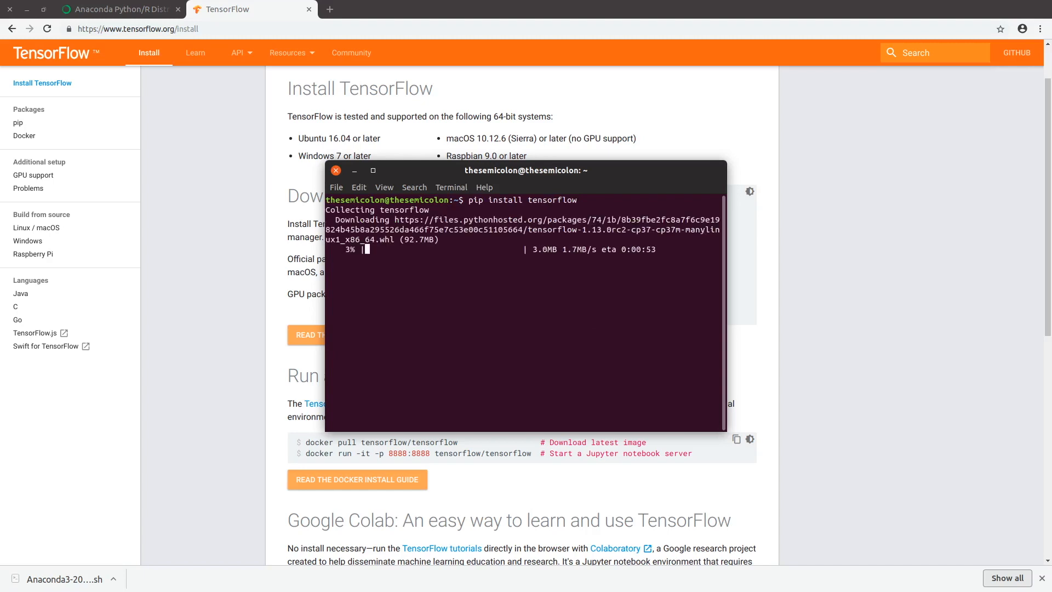
click(461, 9)
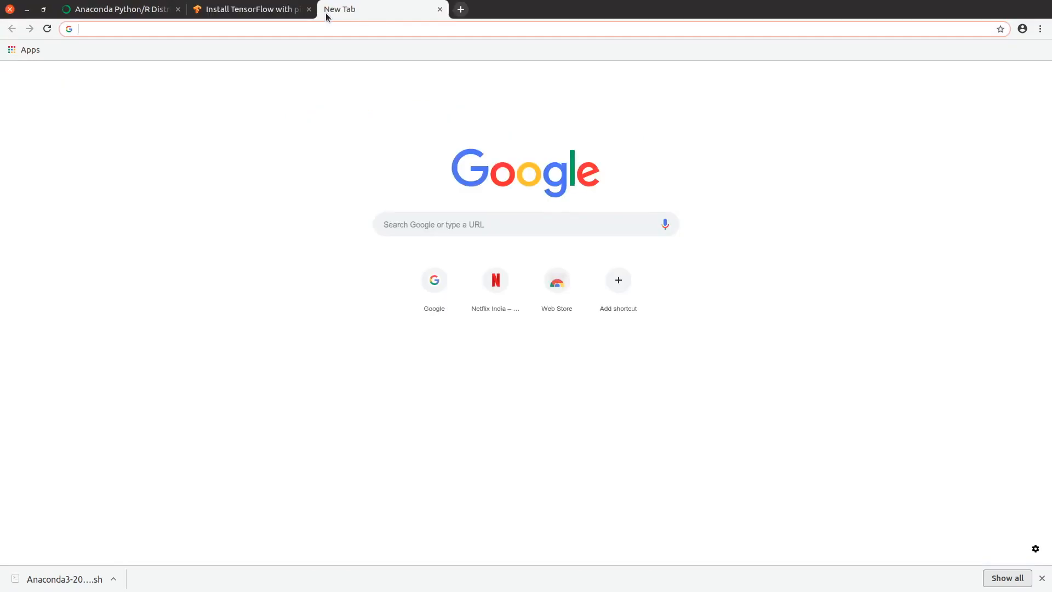
Search for Keras and reach the keras.io Installation section with the pip install command.
text(Keras')
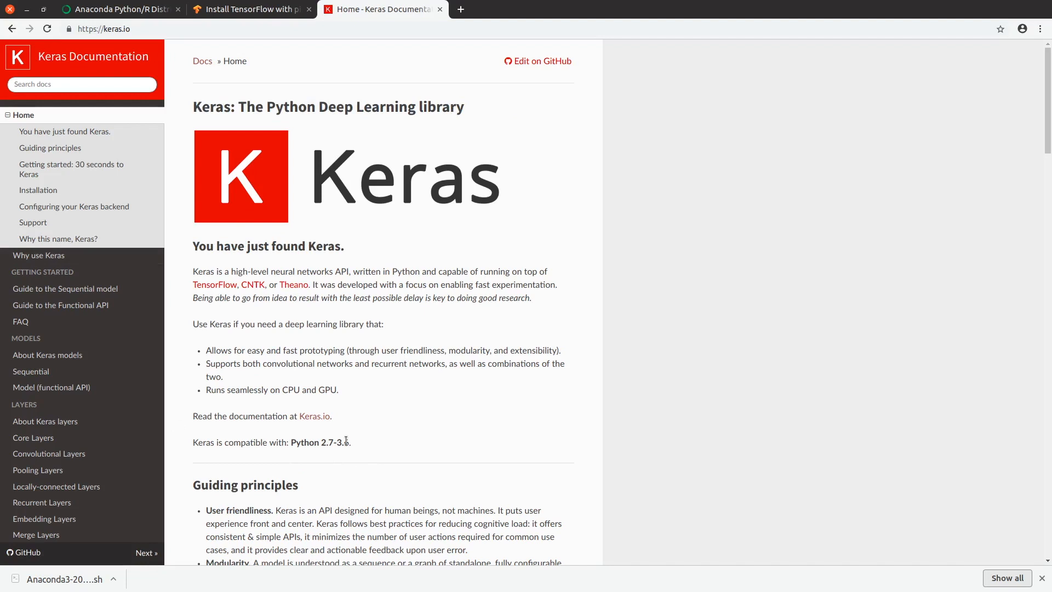
mouse_move(317, 450)
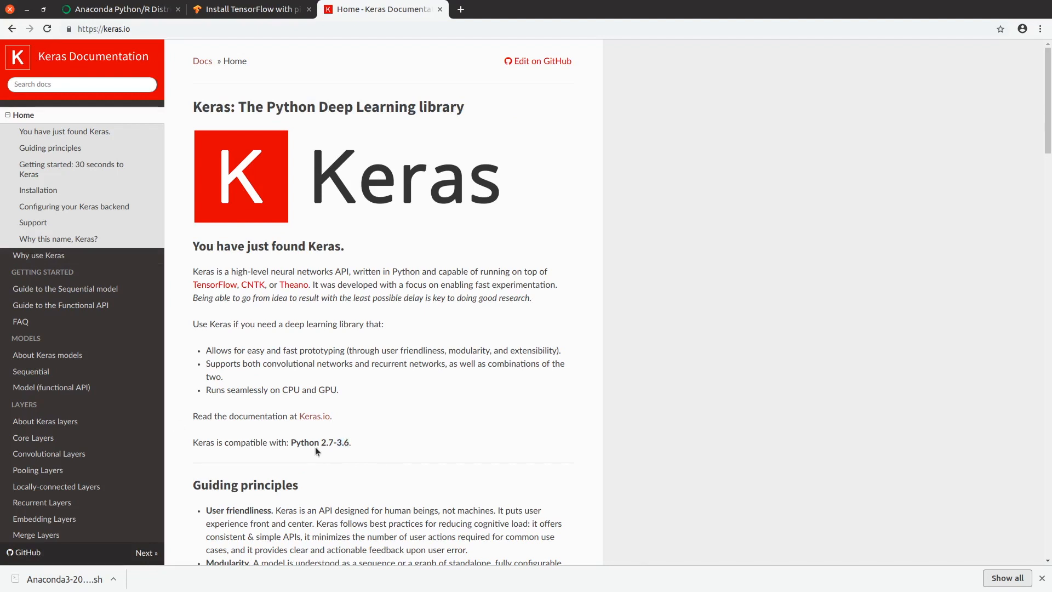
mouse_move(39, 256)
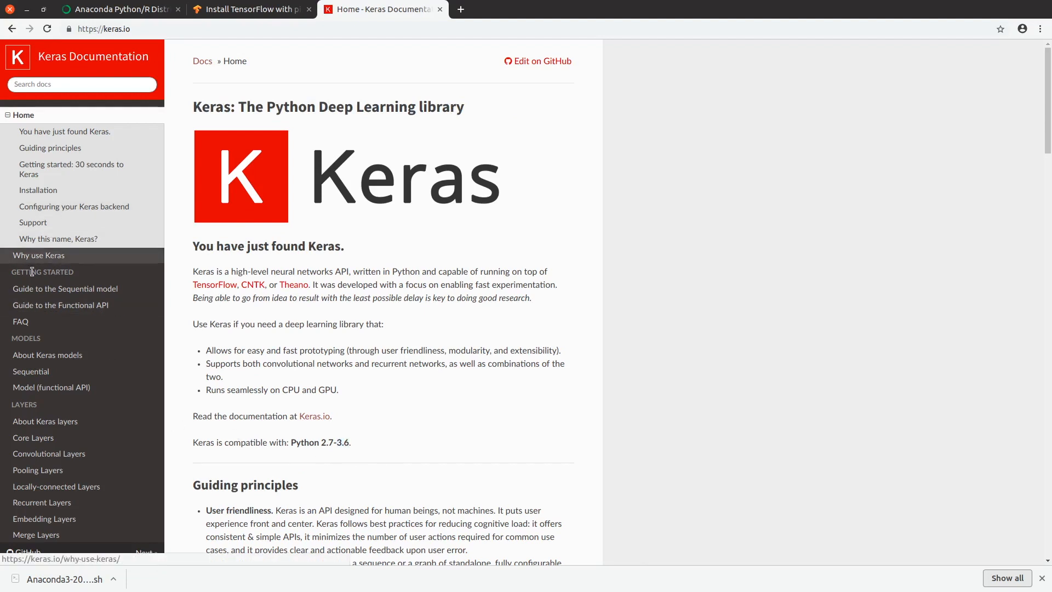
click(38, 190)
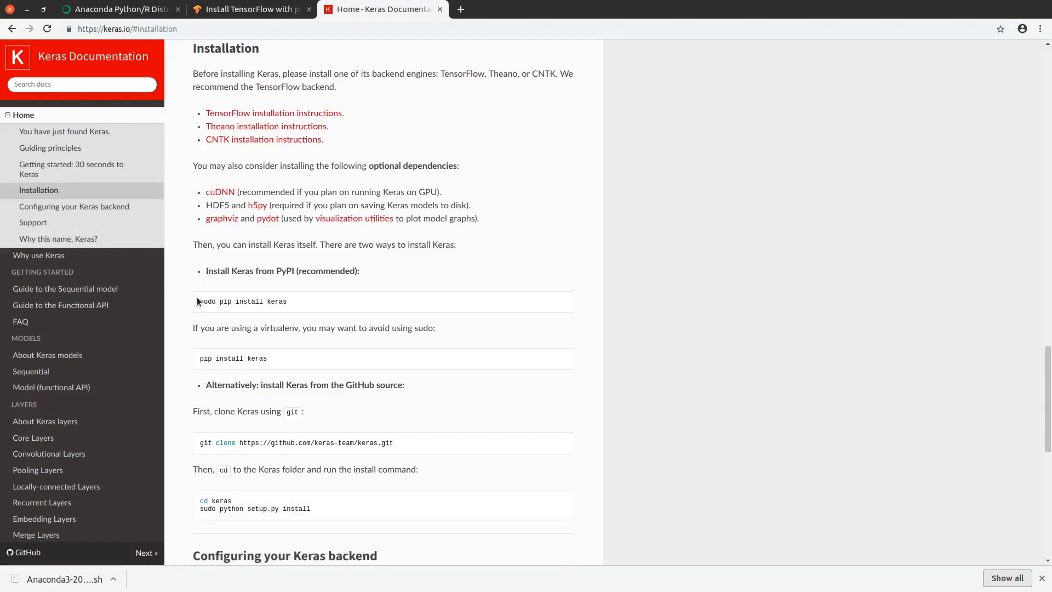
mouse_move(293, 303)
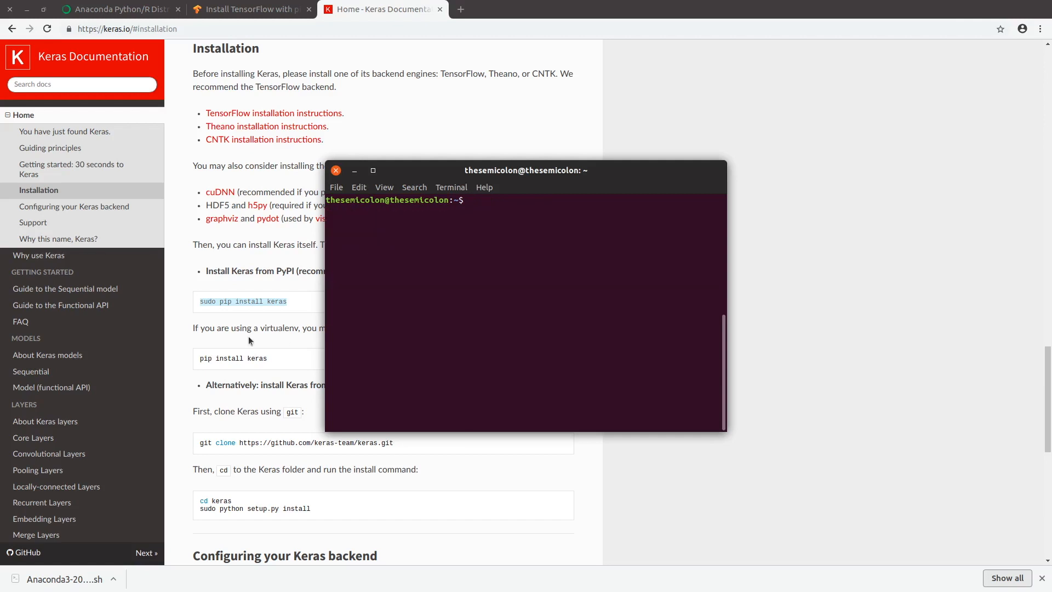
Run sudo pip install keras, then import Sequential from keras.models in python.
text(sudo pip install)
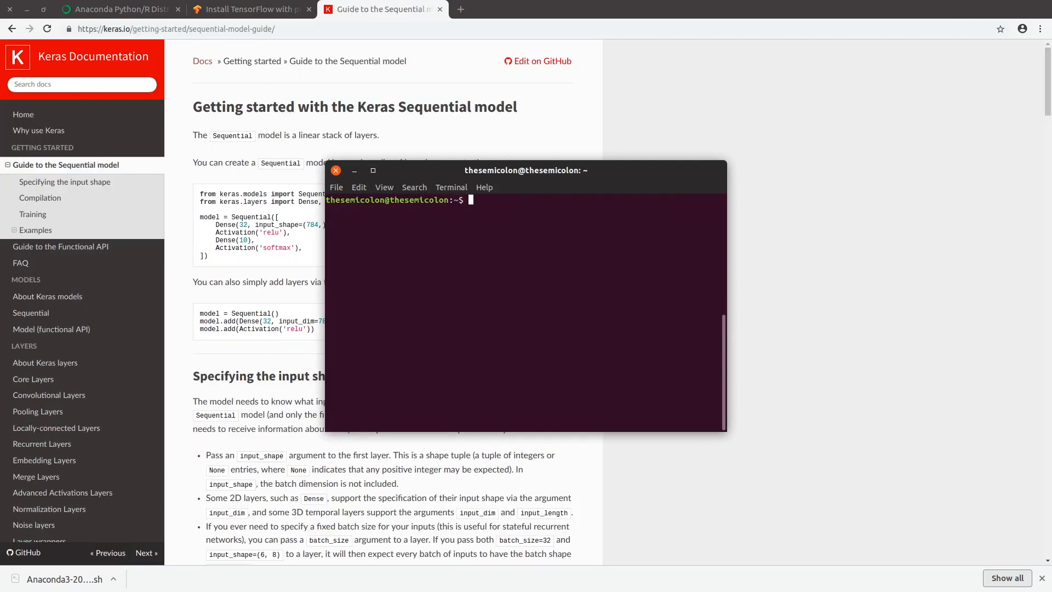
text(python)
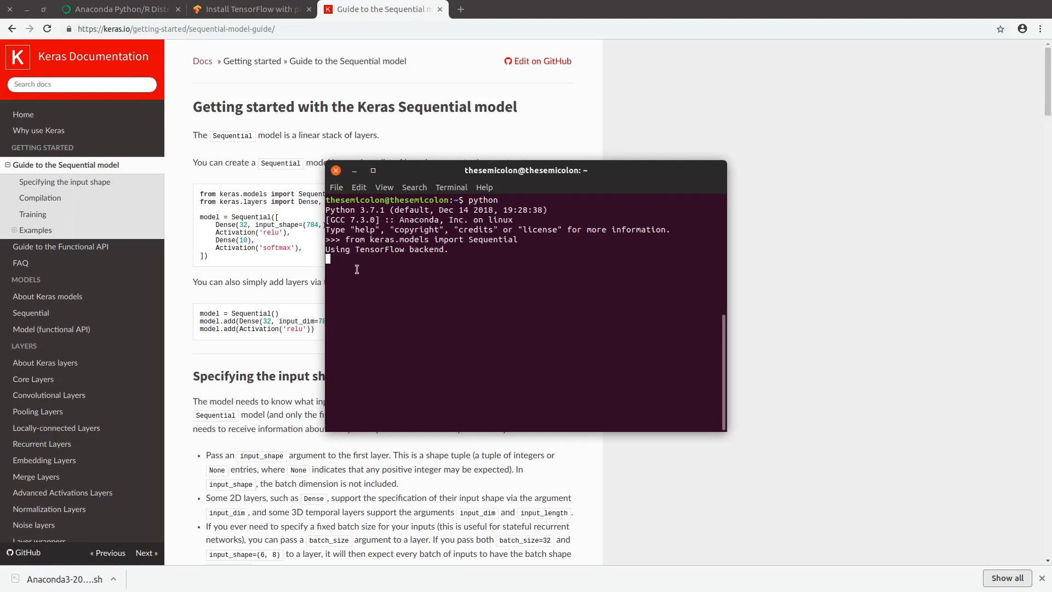
click(353, 170)
text(cd ~)
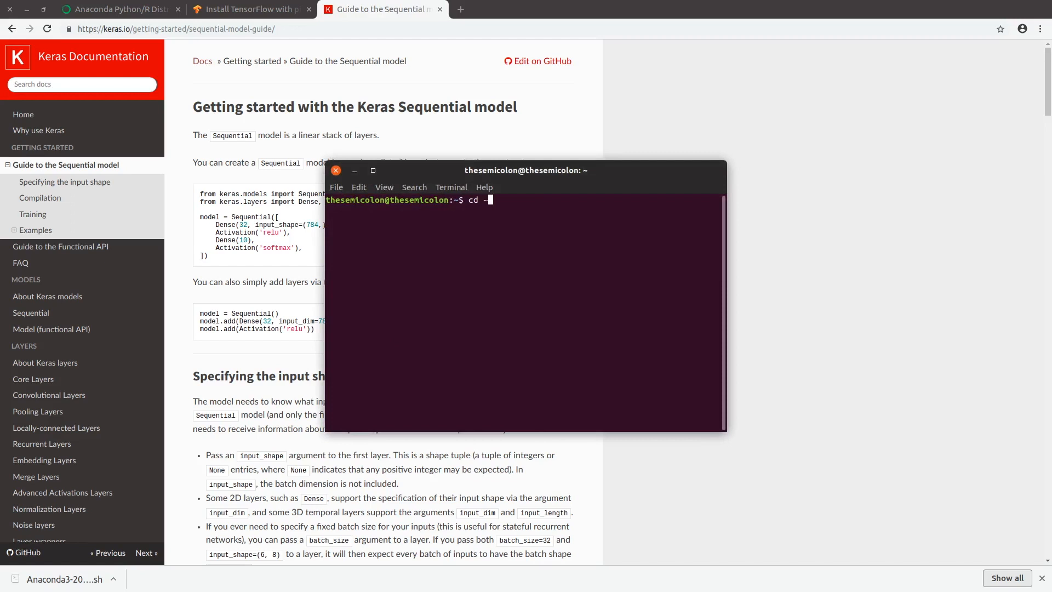
Change to ~/.keras, list keras.json and cat its contents.
text(/.keras)
text(ls)
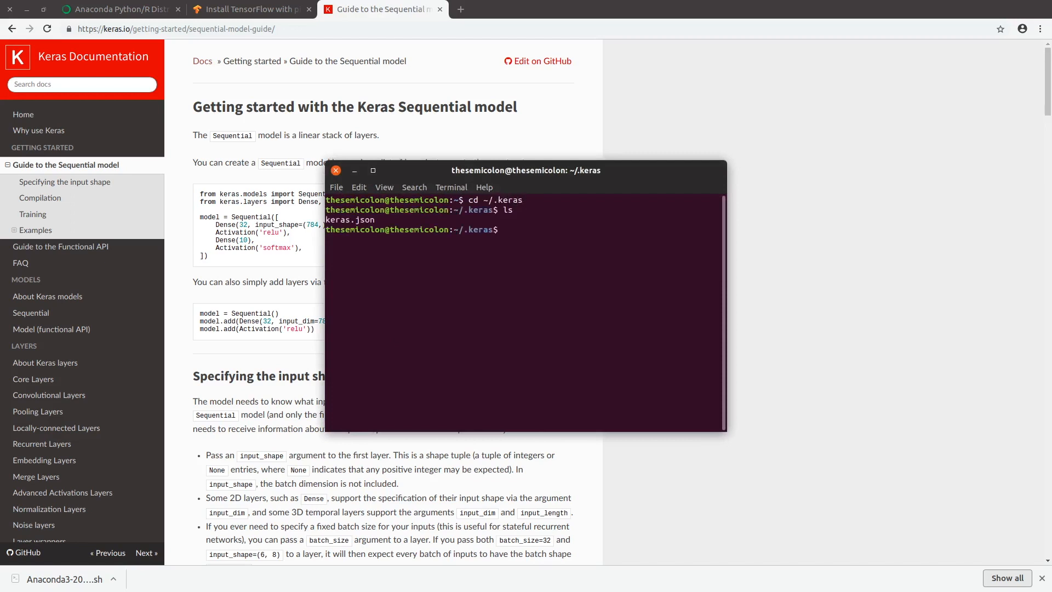
text(cat kera)
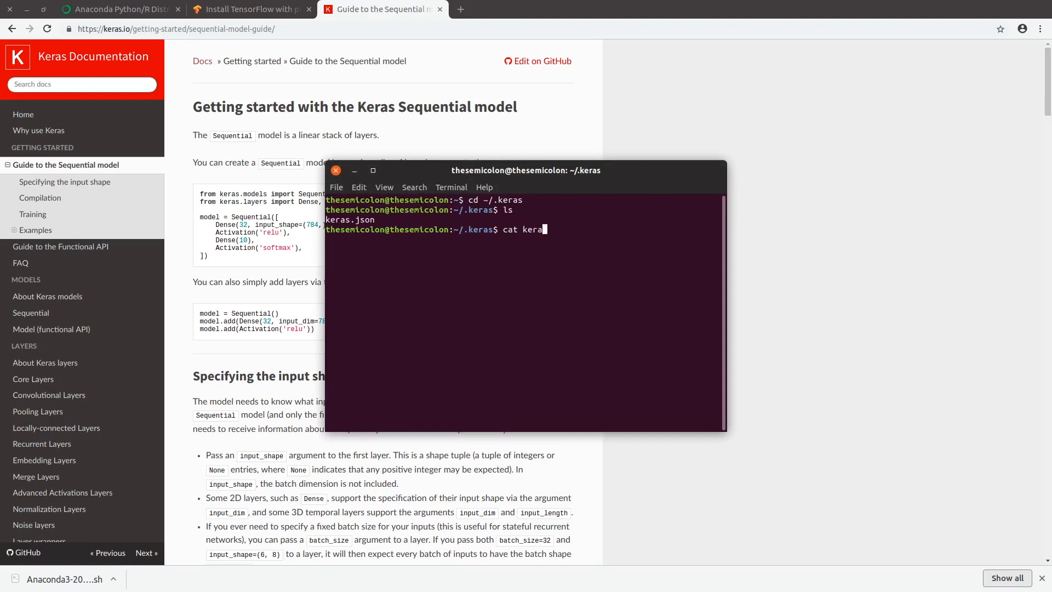
text(s.)
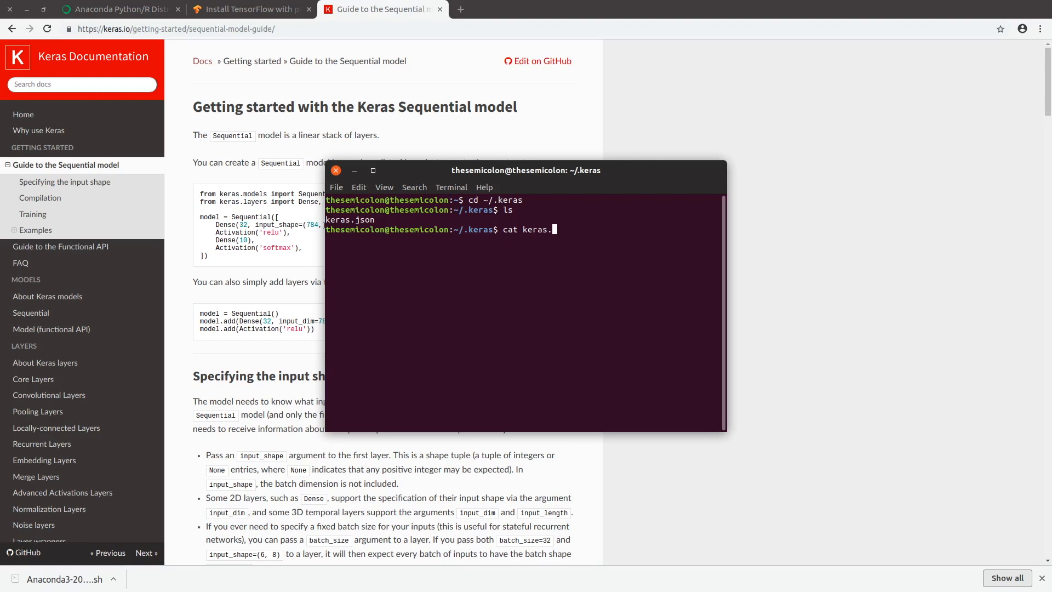